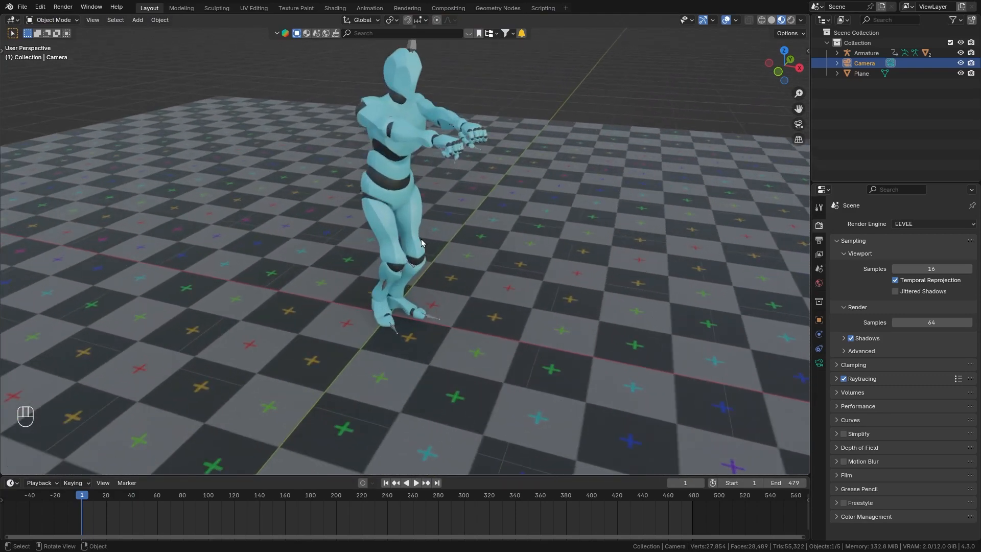
# - Play the dance to frame 24 and orbit to see the camera beside the character
pyautogui.press('space')
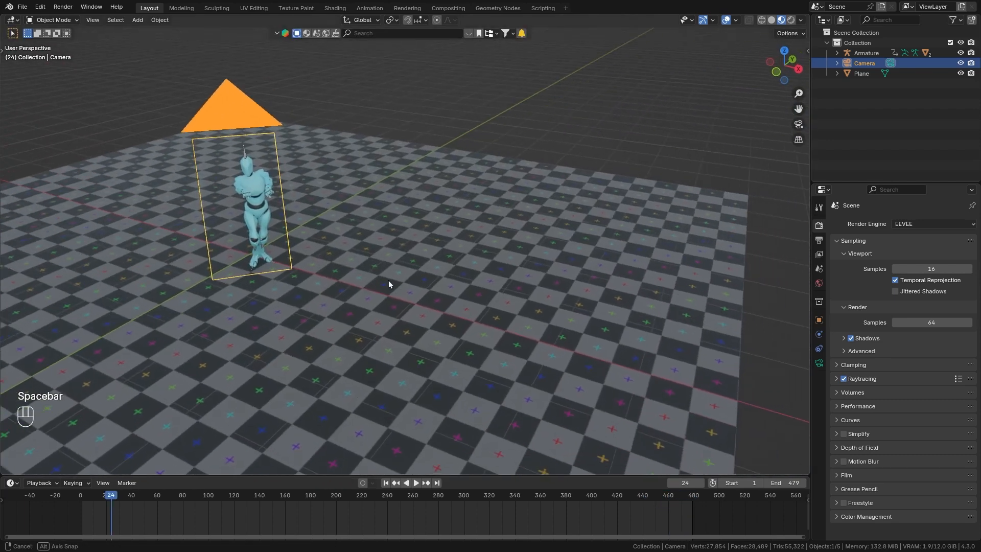
pyautogui.moveTo(388, 284); pyautogui.dragTo(516, 237)
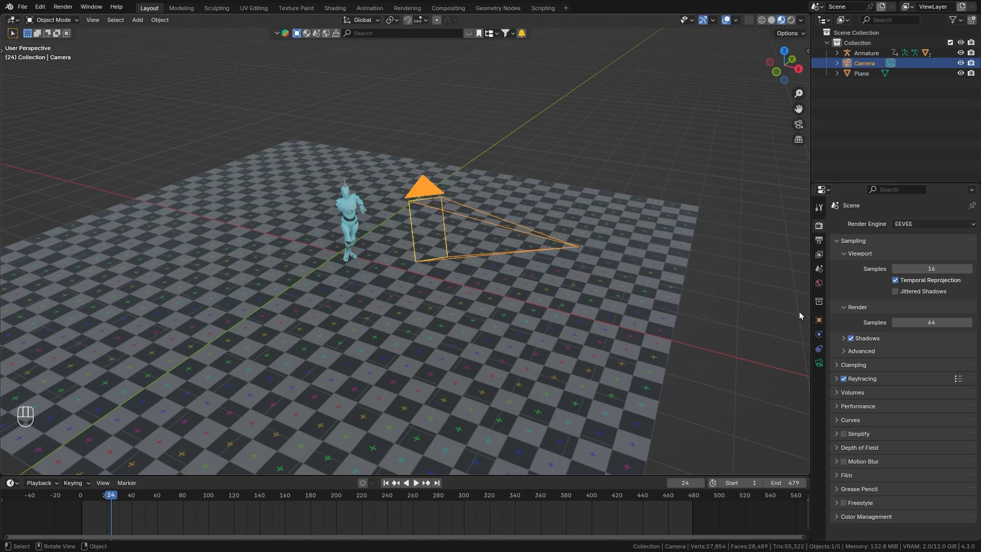
# - Add a Track To object constraint to the camera
pyautogui.click(818, 348)
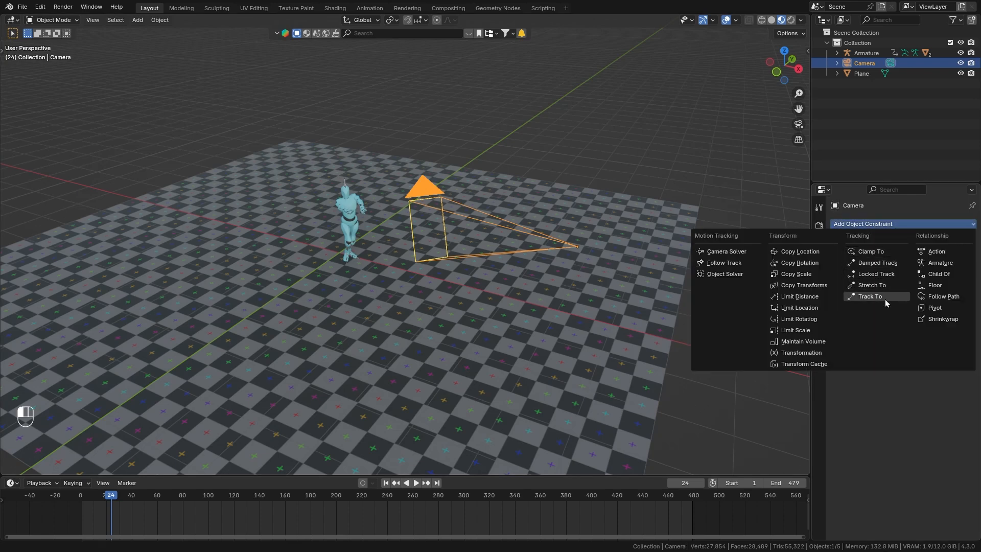
pyautogui.click(870, 296)
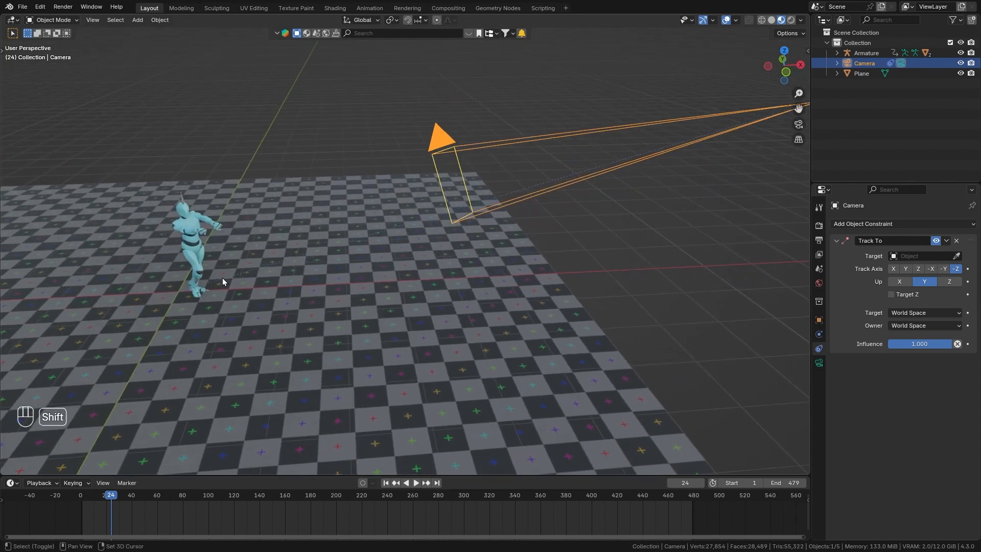
# - Add a Plain Axes empty at the character's feet and select it
pyautogui.press('shift+a')
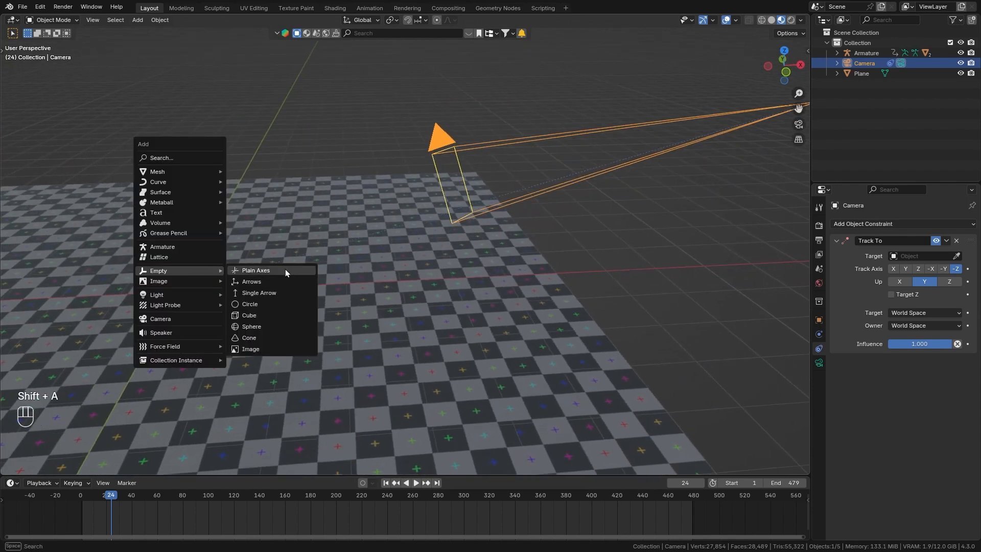
pyautogui.click(255, 270)
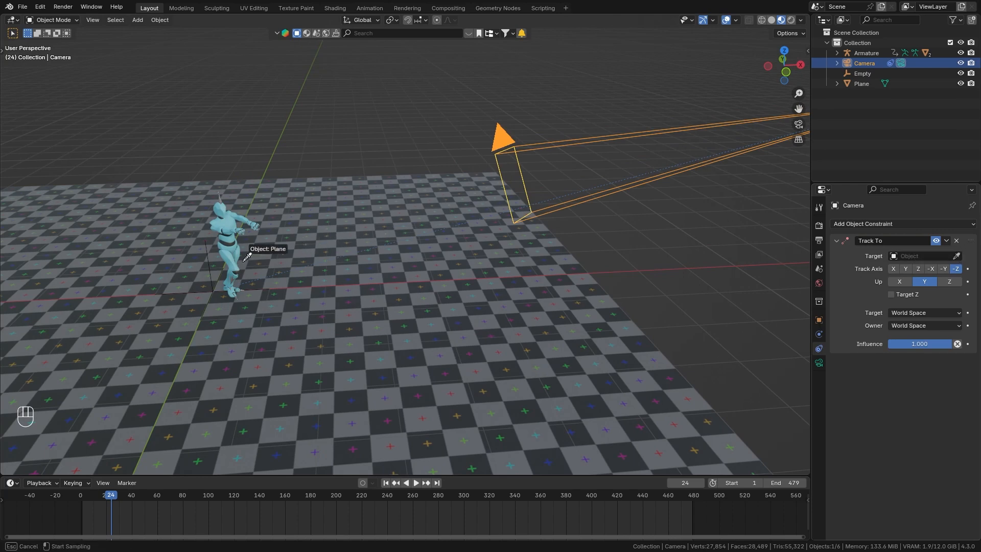
pyautogui.click(923, 256)
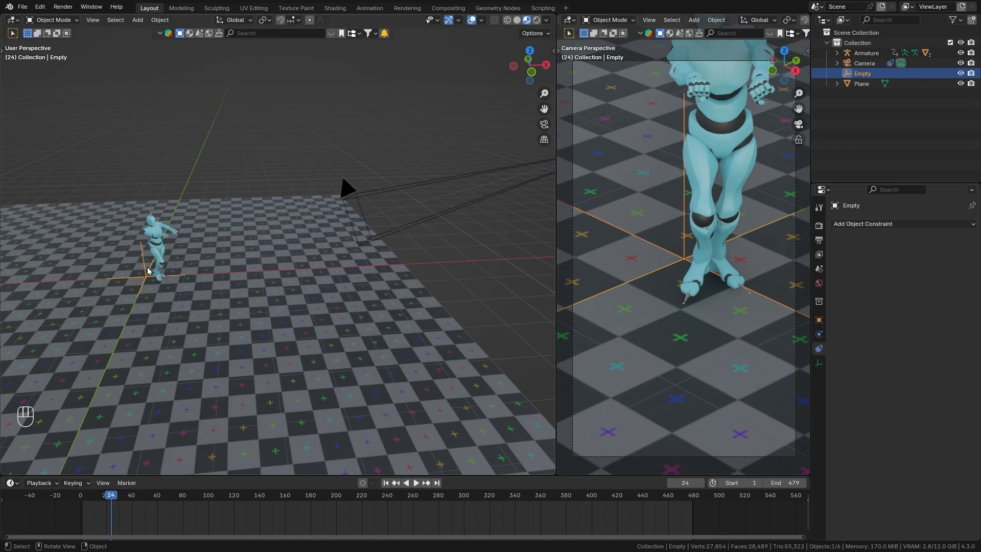
pyautogui.press('g')
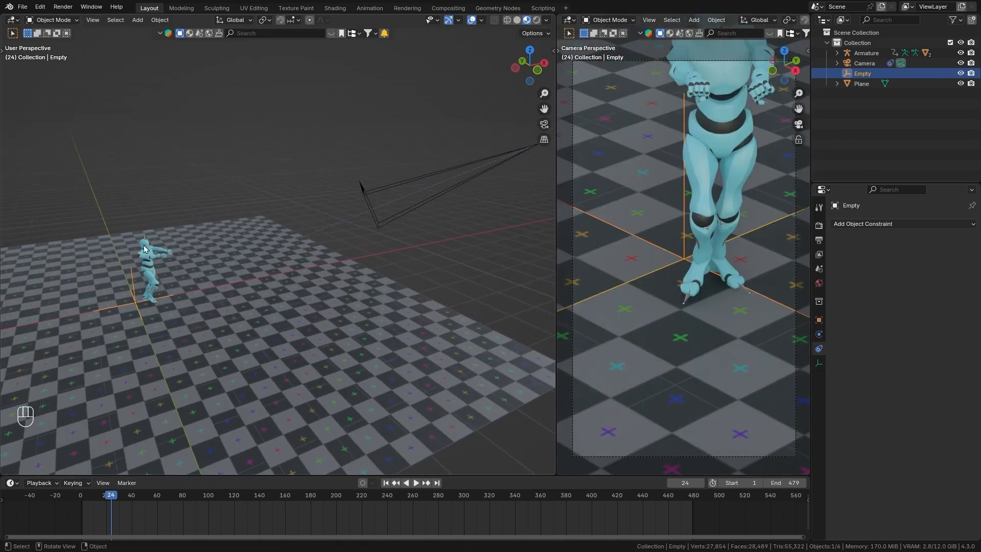
# - Delete the empty, set the Track To target to Armature, and choose a bone
pyautogui.press('x')
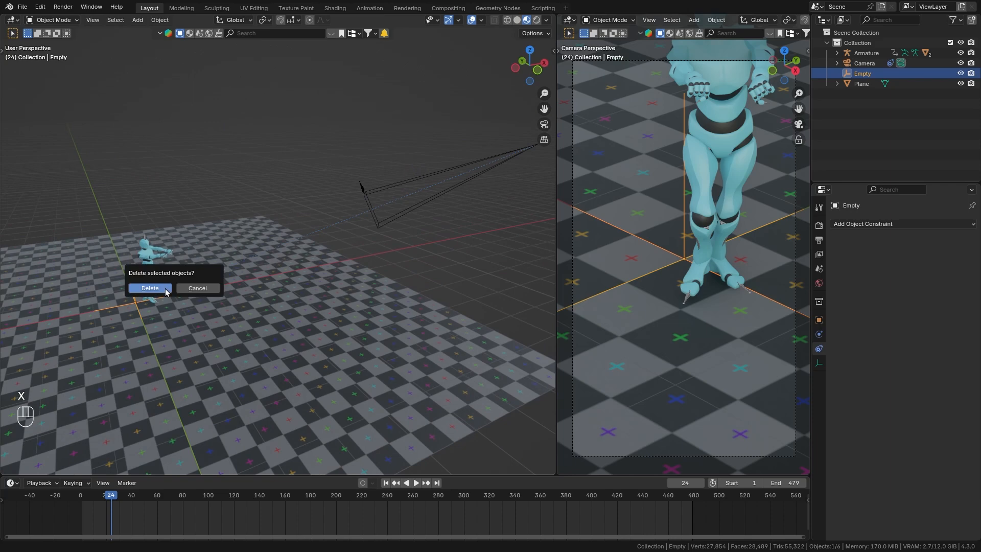
pyautogui.click(150, 288)
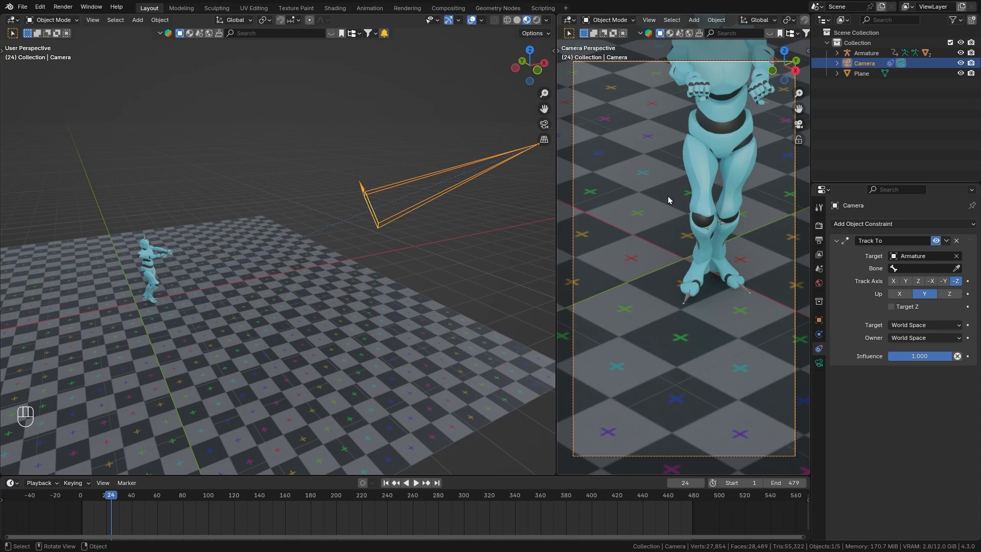
pyautogui.press('space')
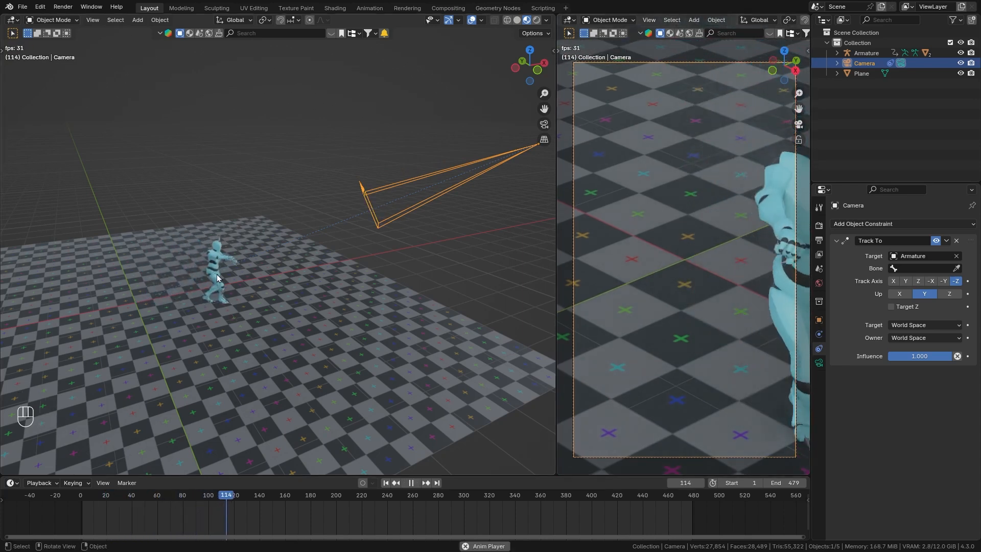
pyautogui.click(410, 483)
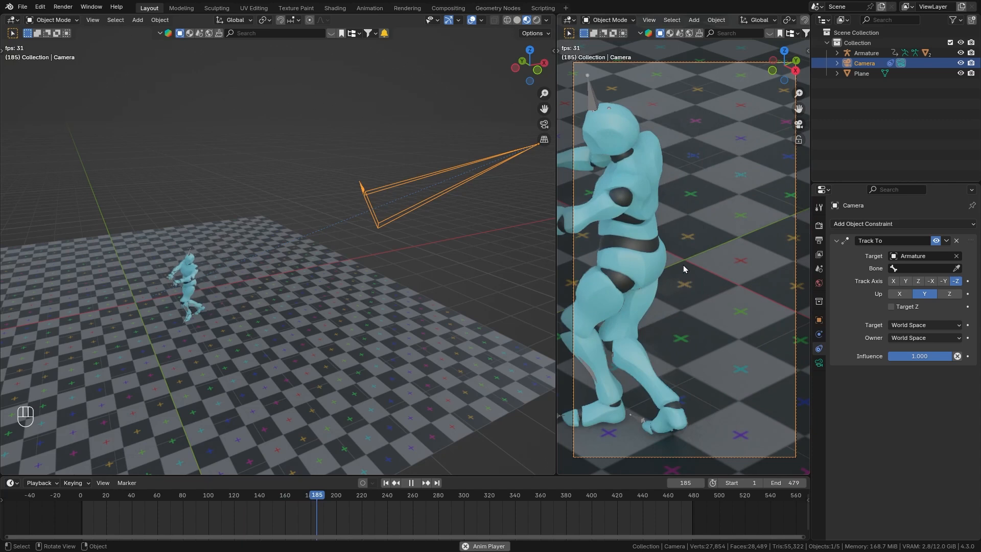
pyautogui.click(920, 268)
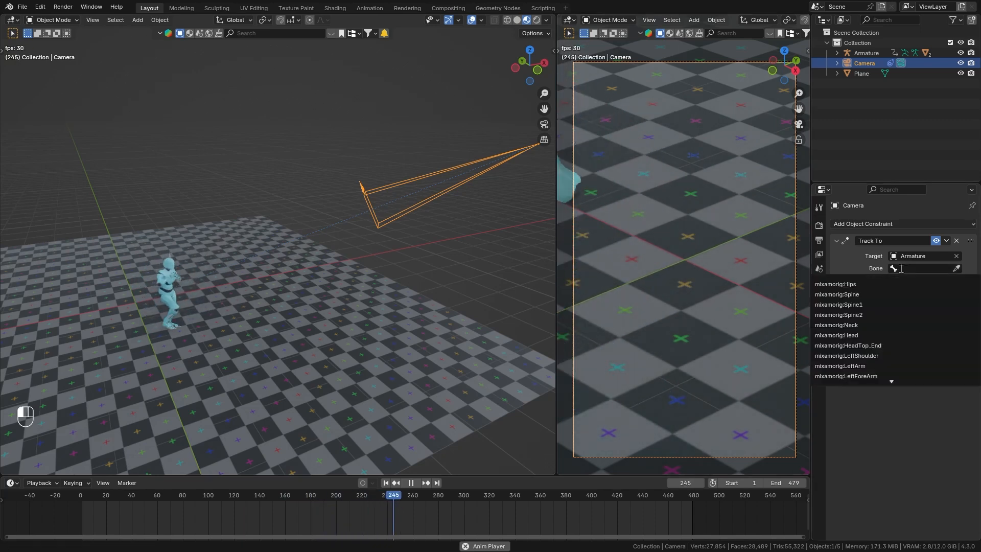
pyautogui.click(836, 284)
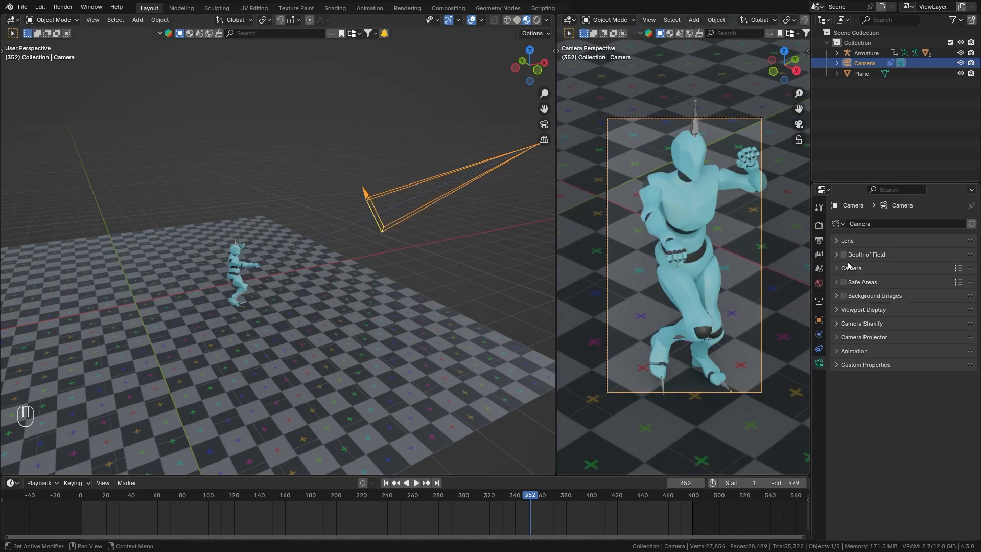
pyautogui.moveTo(852, 271)
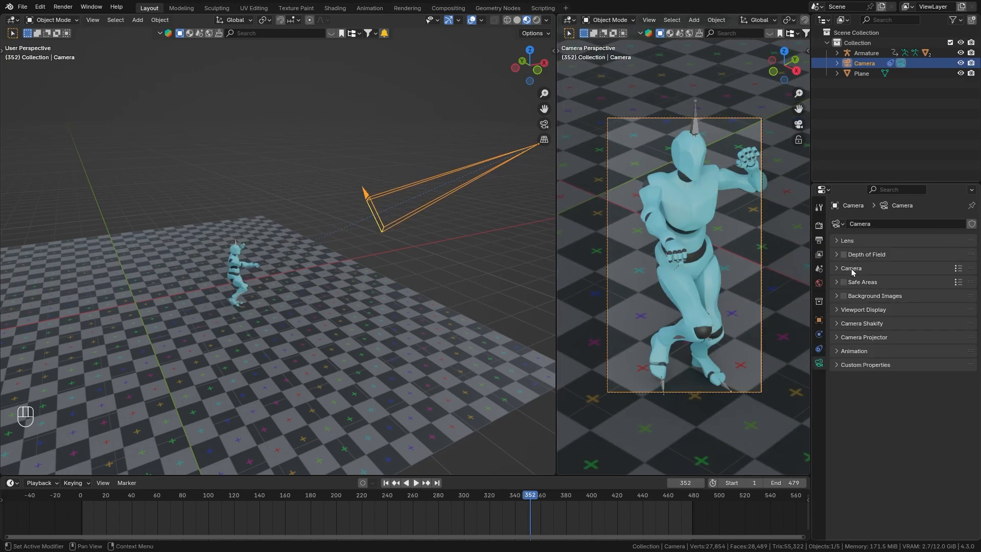
# - Set the Track To bone to mixamorig:Head by searching 'hed', then stop playback
pyautogui.click(847, 240)
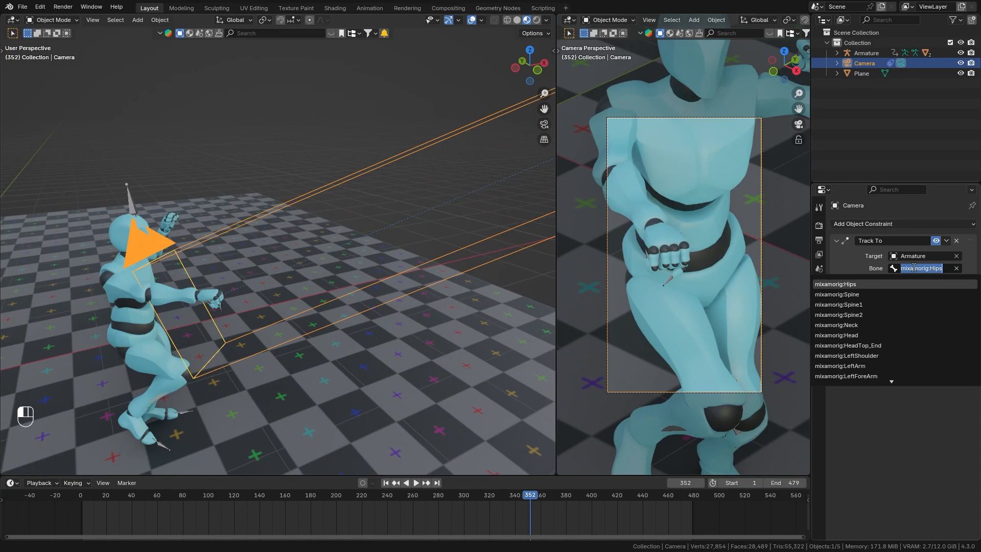
pyautogui.write('hed')
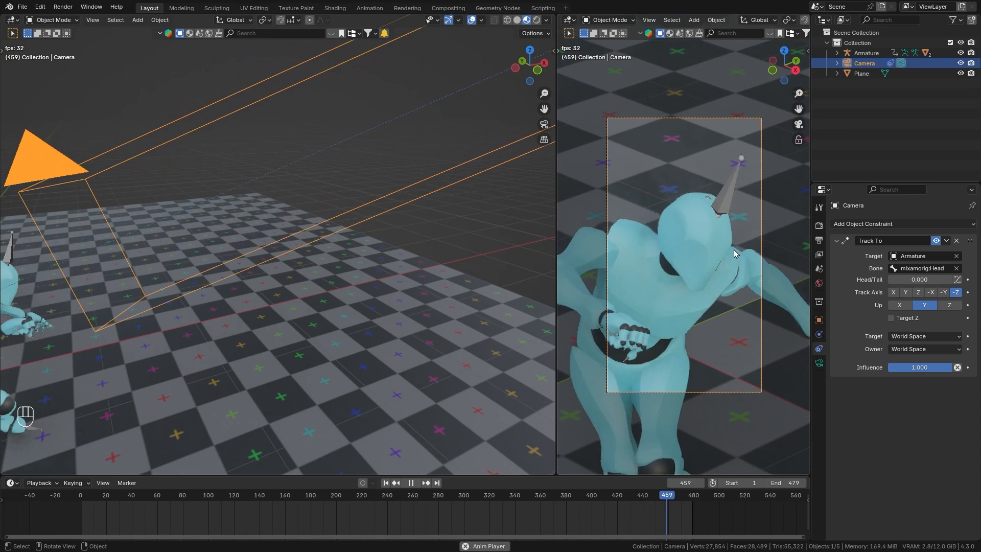
pyautogui.press('space')
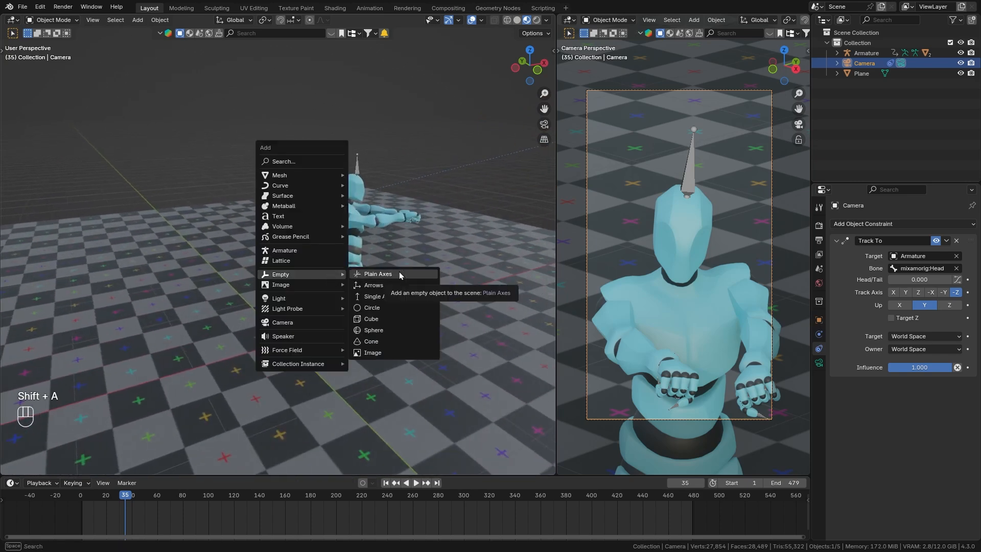
# - Add an empty above the head and parent it to the Head bone
pyautogui.click(377, 273)
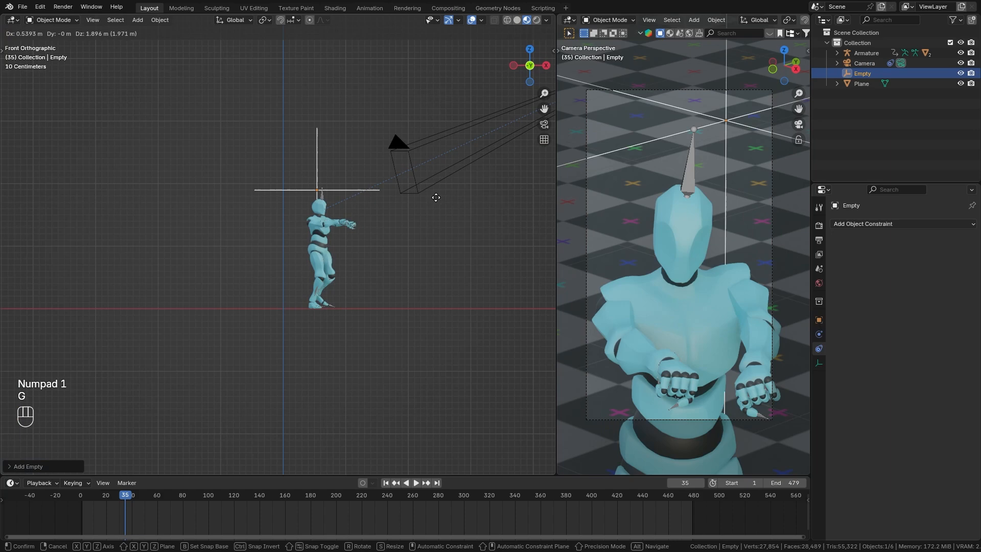
pyautogui.press('KP_7')
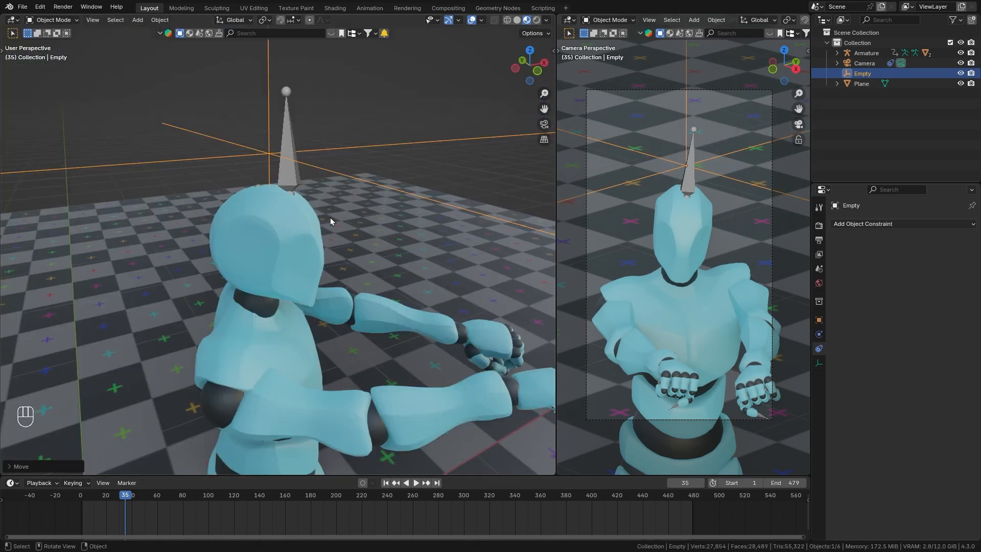
pyautogui.moveTo(280, 218)
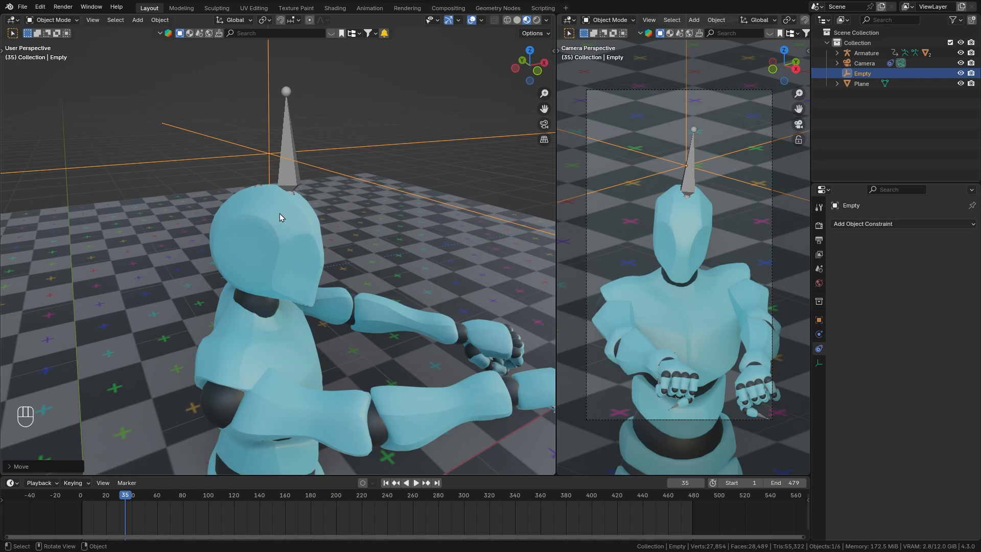
pyautogui.press('shift')
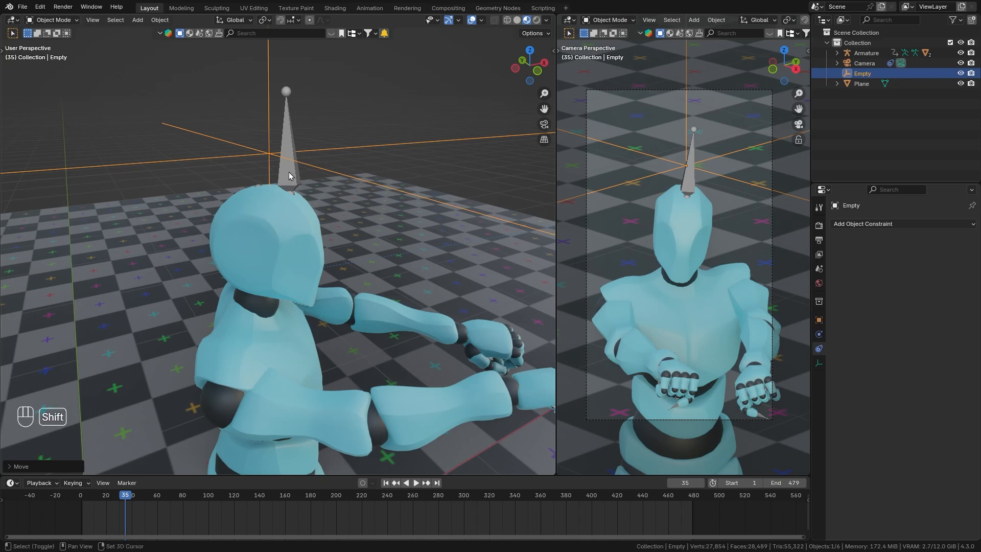
pyautogui.click(53, 19)
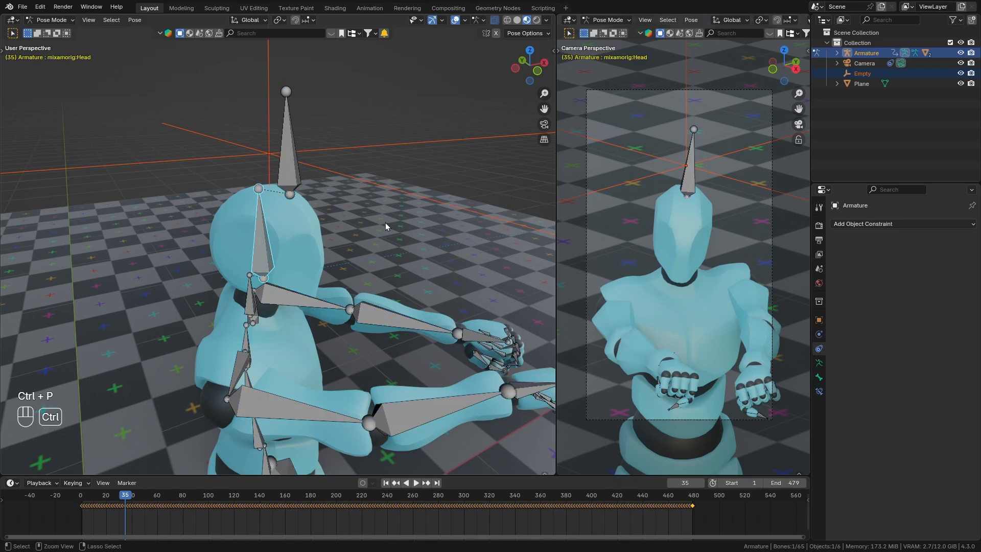
pyautogui.press('ctrl+p')
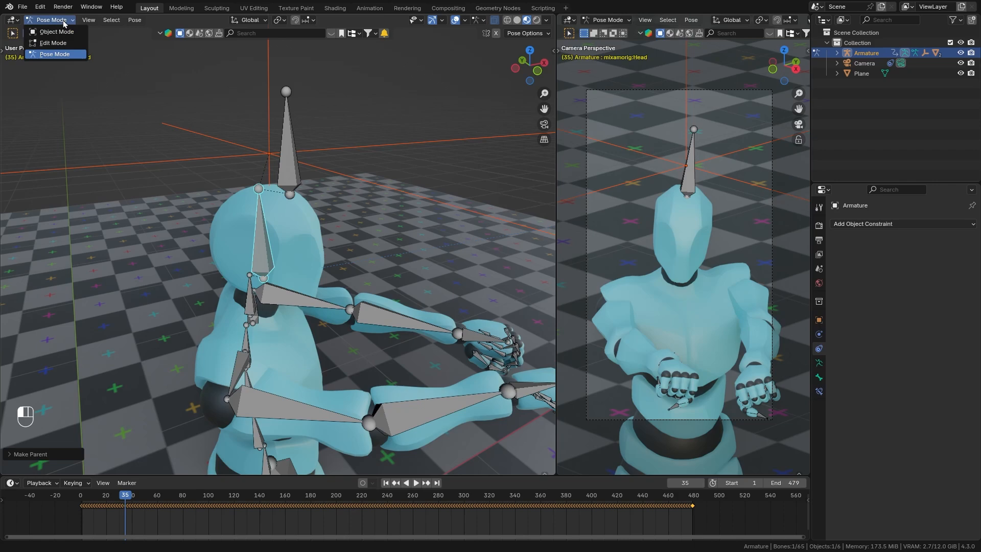
pyautogui.press('space')
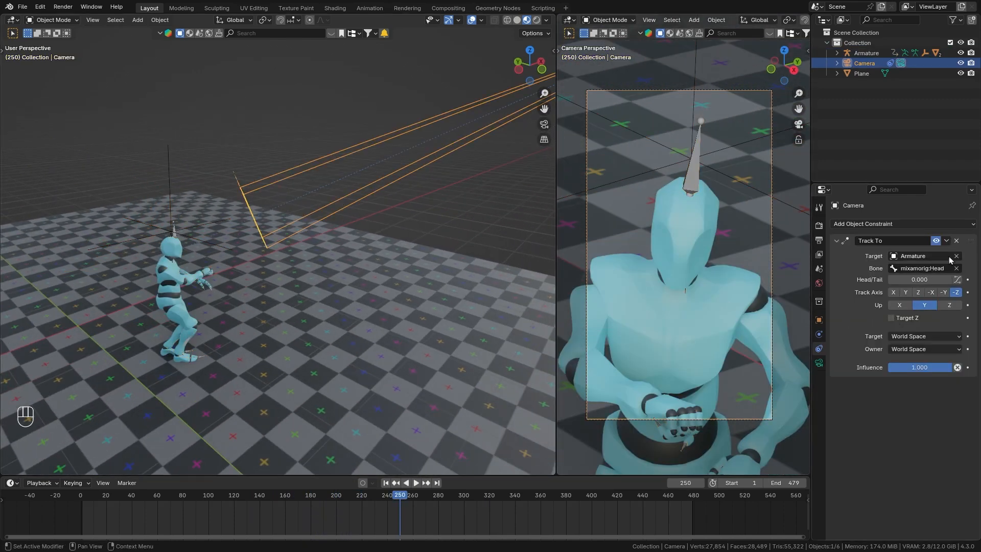
# - Set the Track To target to Empty and move the empty so the head sits near the top
pyautogui.click(920, 256)
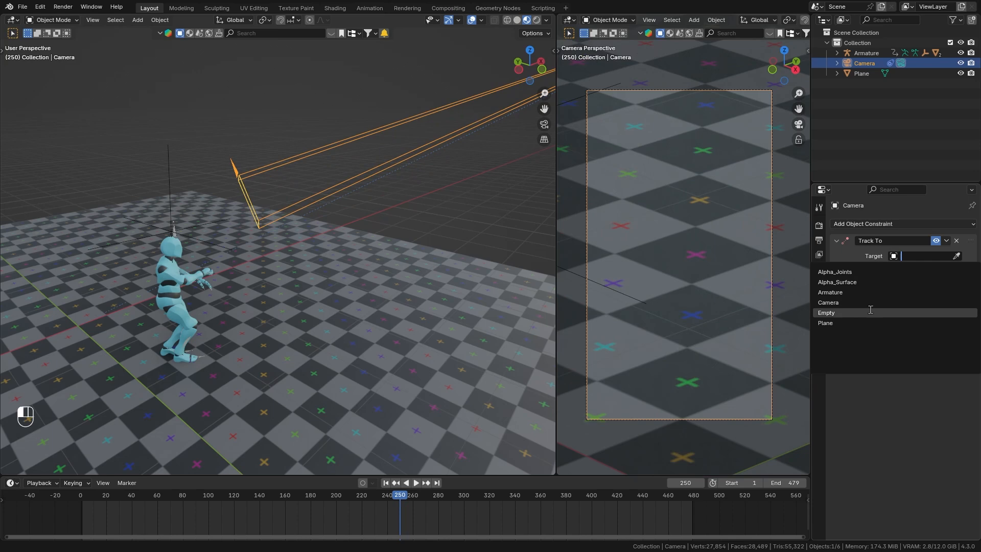
pyautogui.click(825, 312)
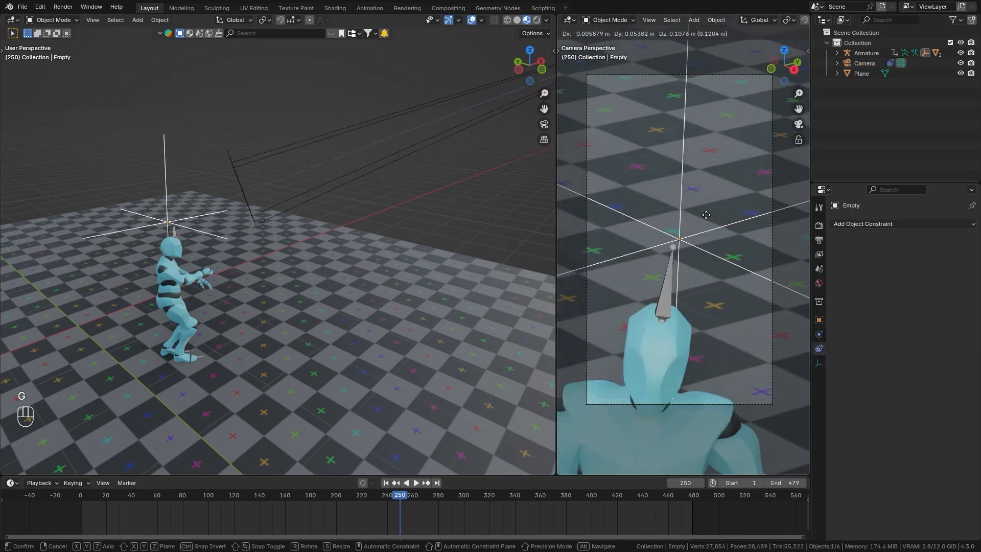
pyautogui.press('space')
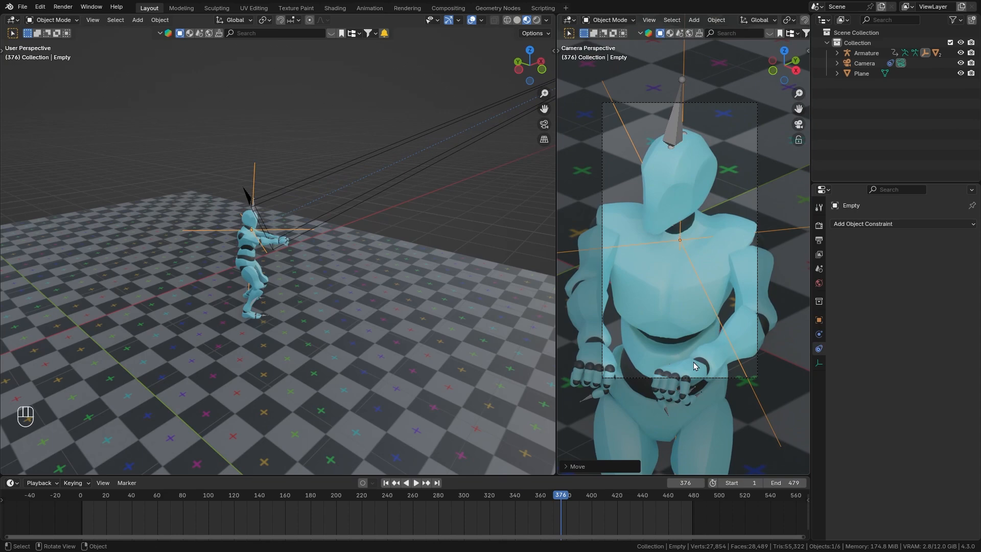
pyautogui.press('space')
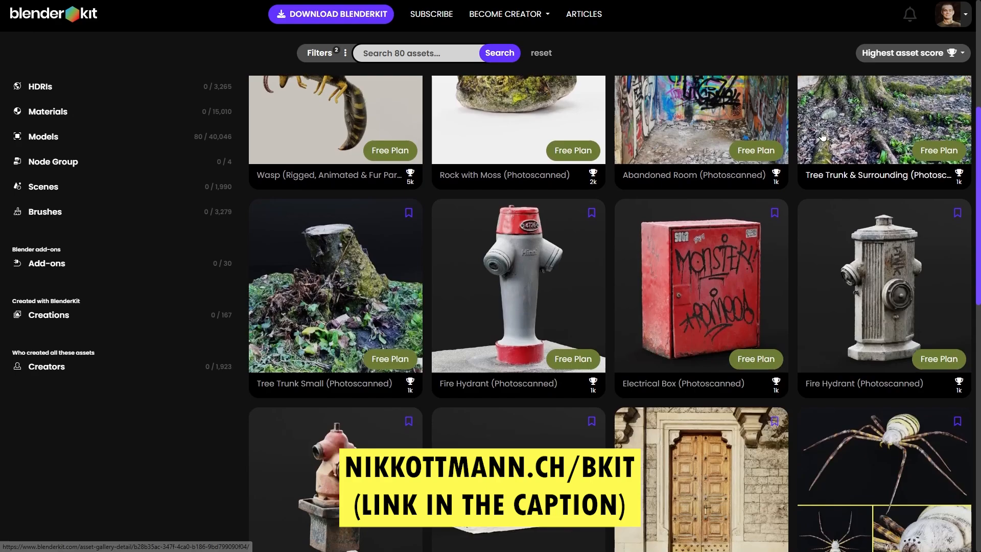
# - Scroll through the BlenderKit gallery and the Models catalogue sorted by Newest
pyautogui.scroll(-3)
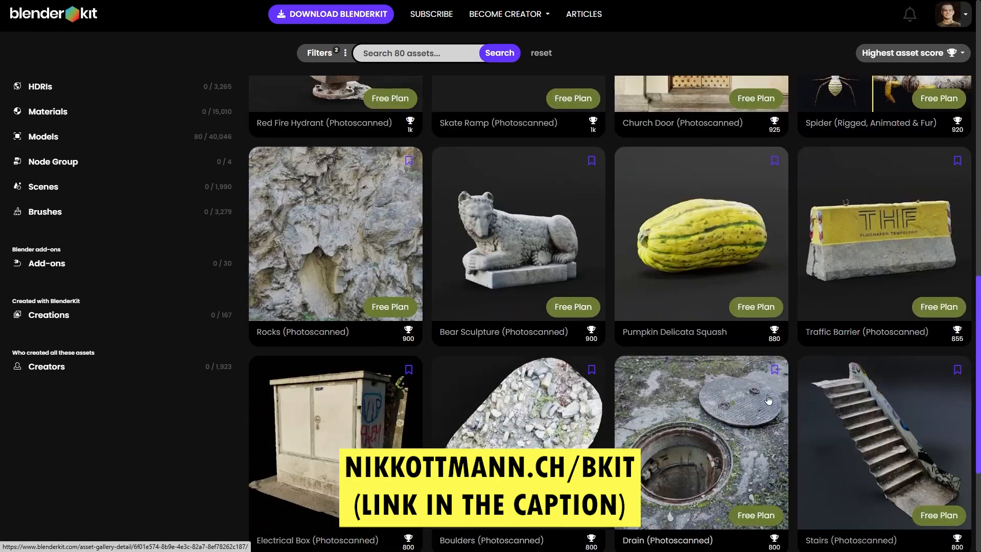
pyautogui.scroll(-3)
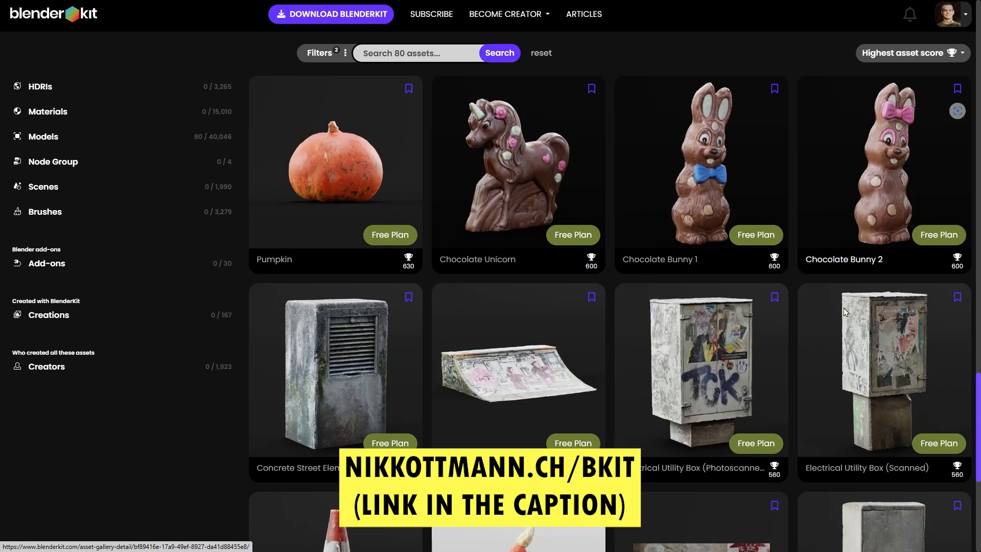
pyautogui.scroll(-3)
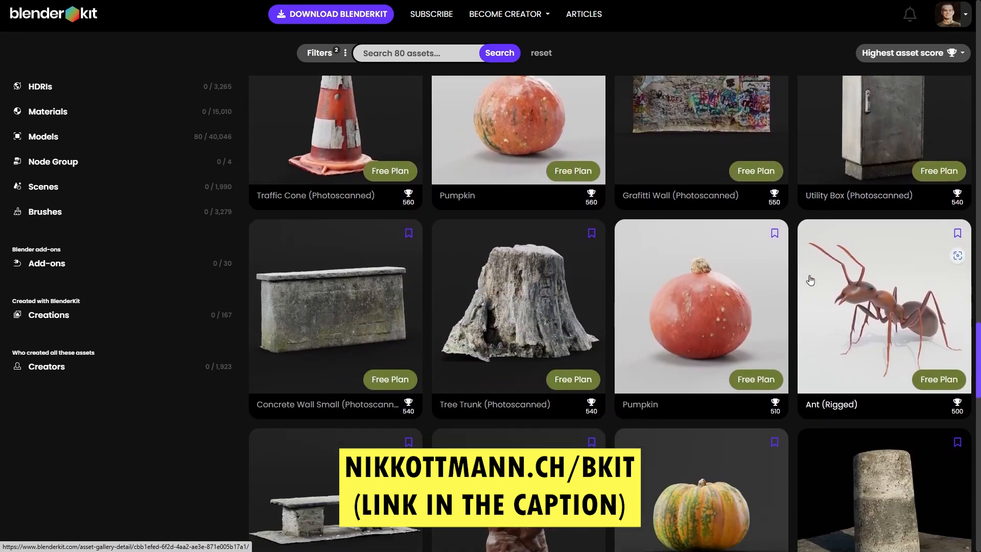
pyautogui.scroll(-3)
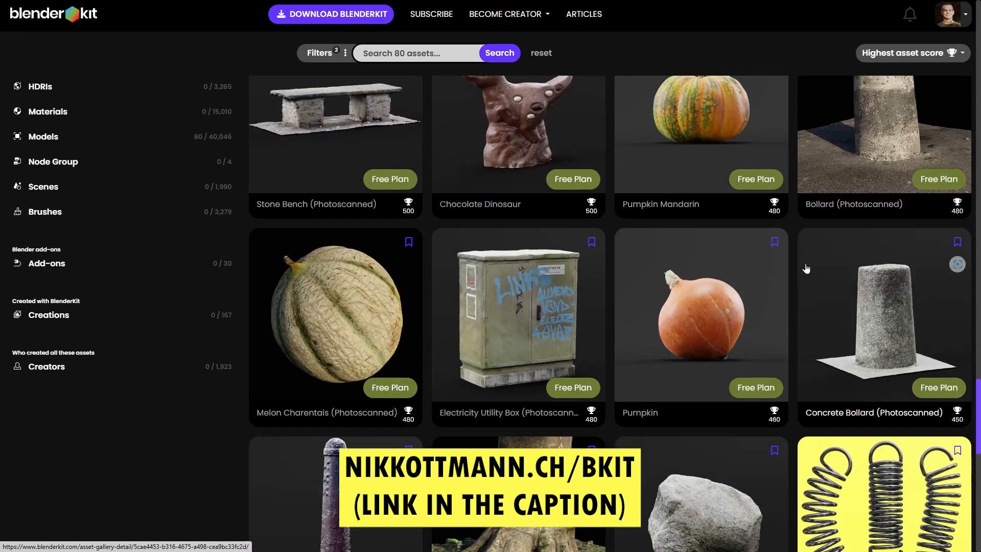
pyautogui.scroll(-3)
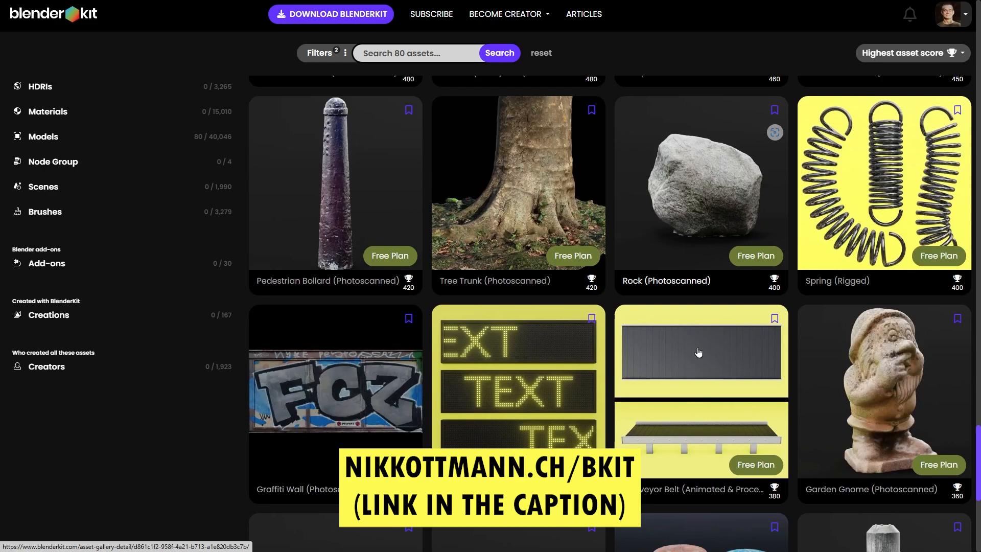
pyautogui.scroll(-3)
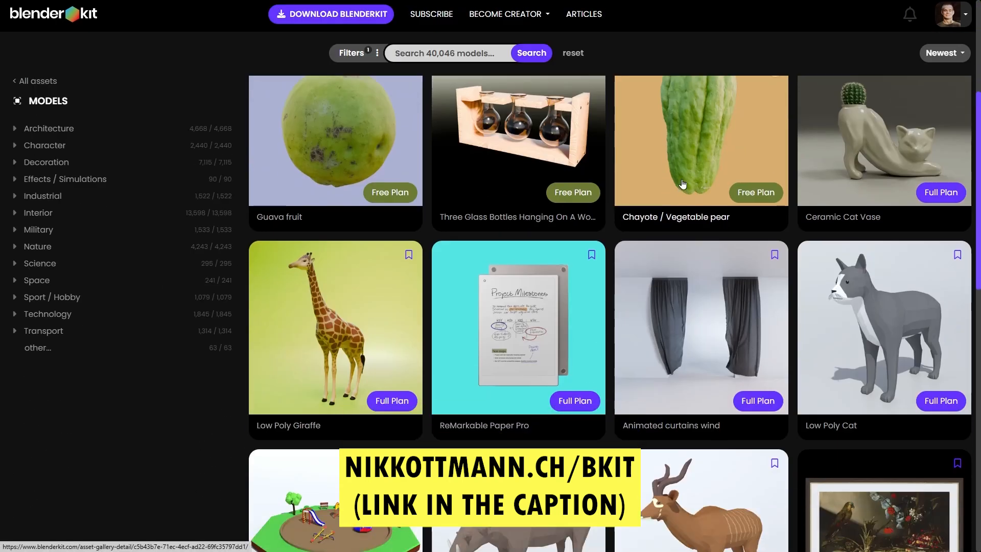
pyautogui.scroll(-3)
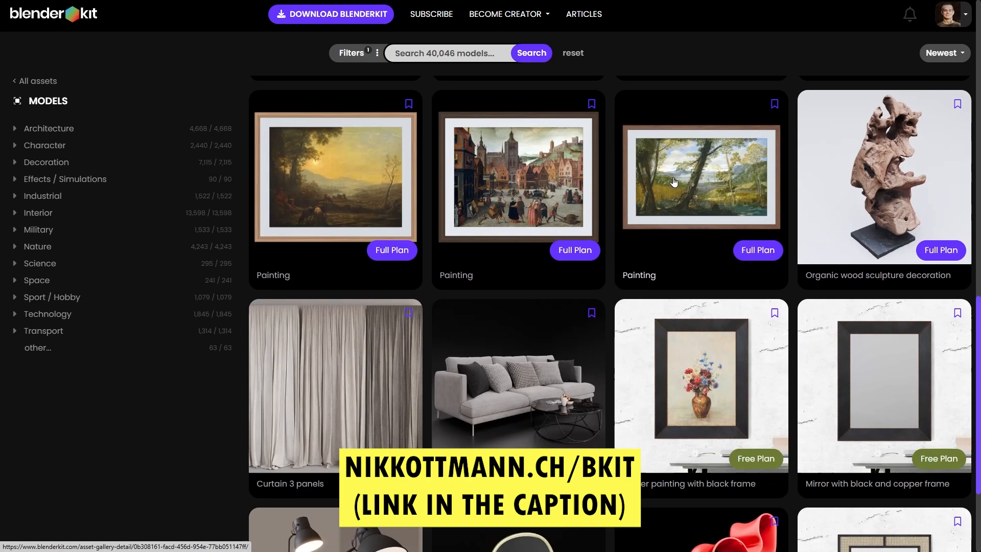
pyautogui.scroll(-3)
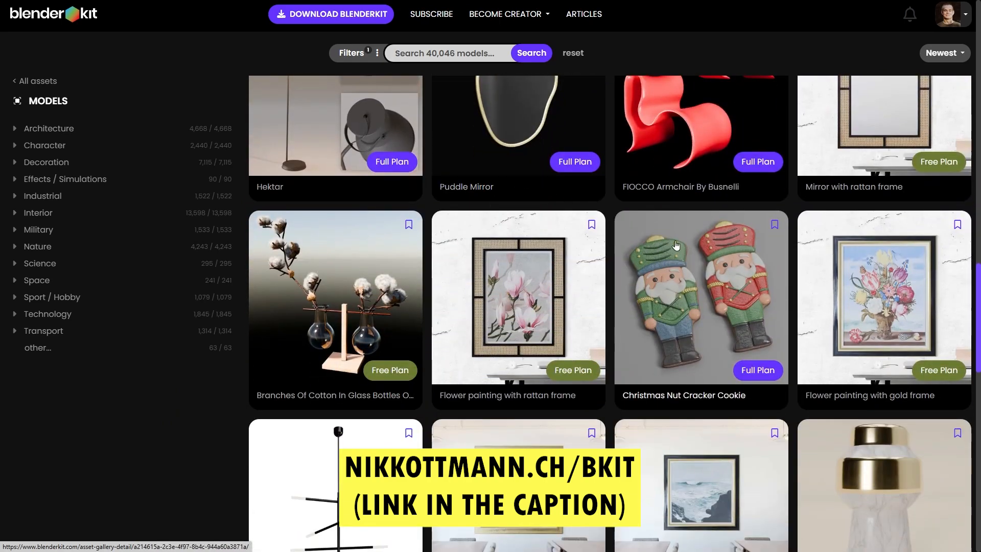
pyautogui.scroll(-3)
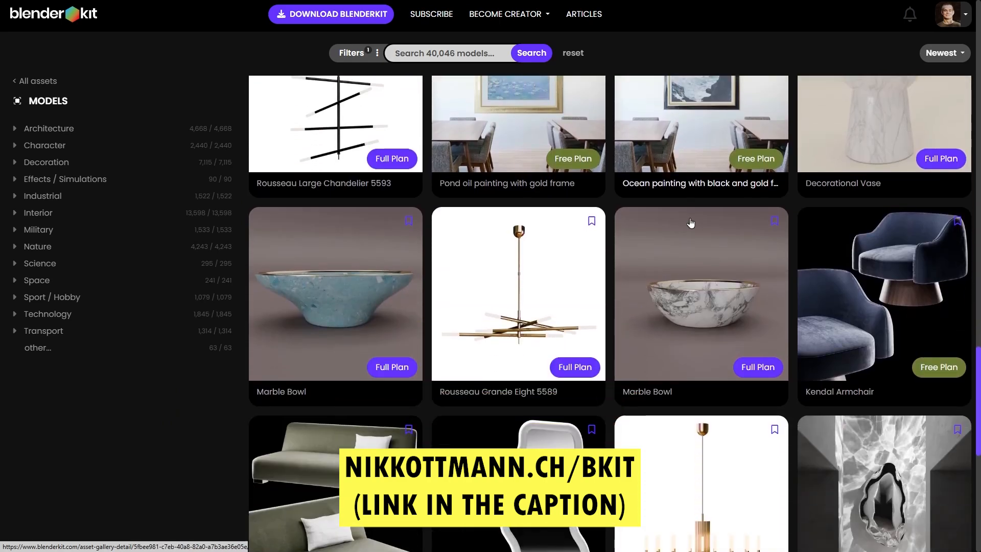
pyautogui.scroll(-3)
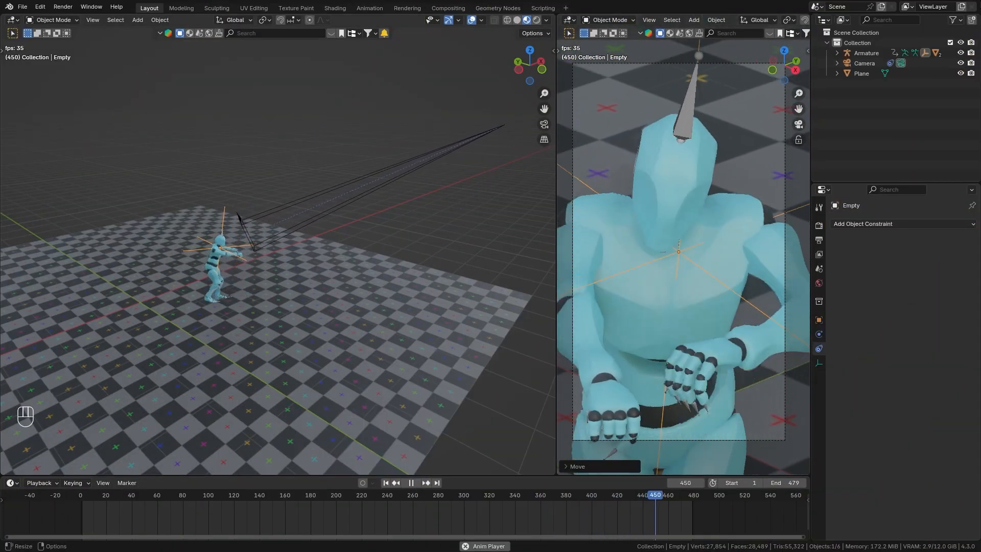
pyautogui.click(119, 494)
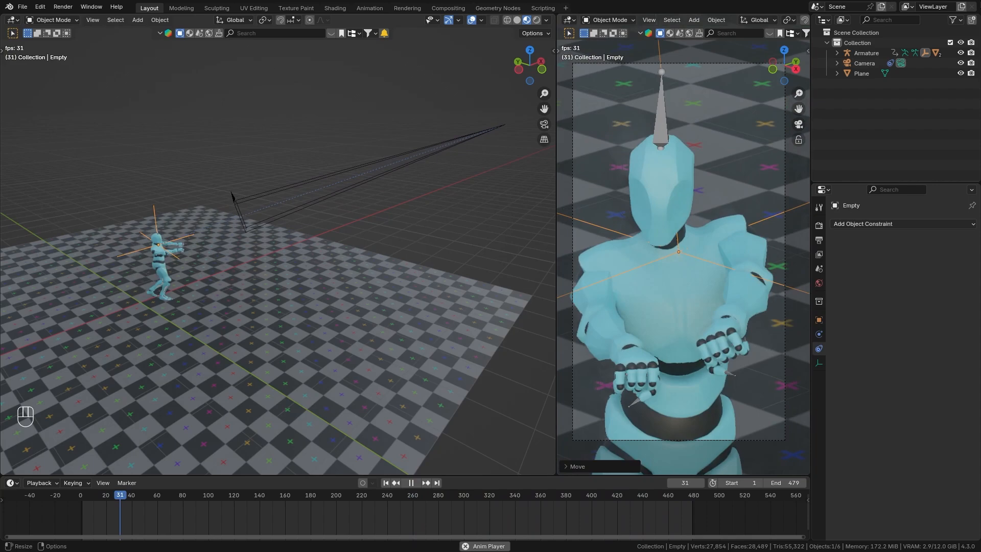